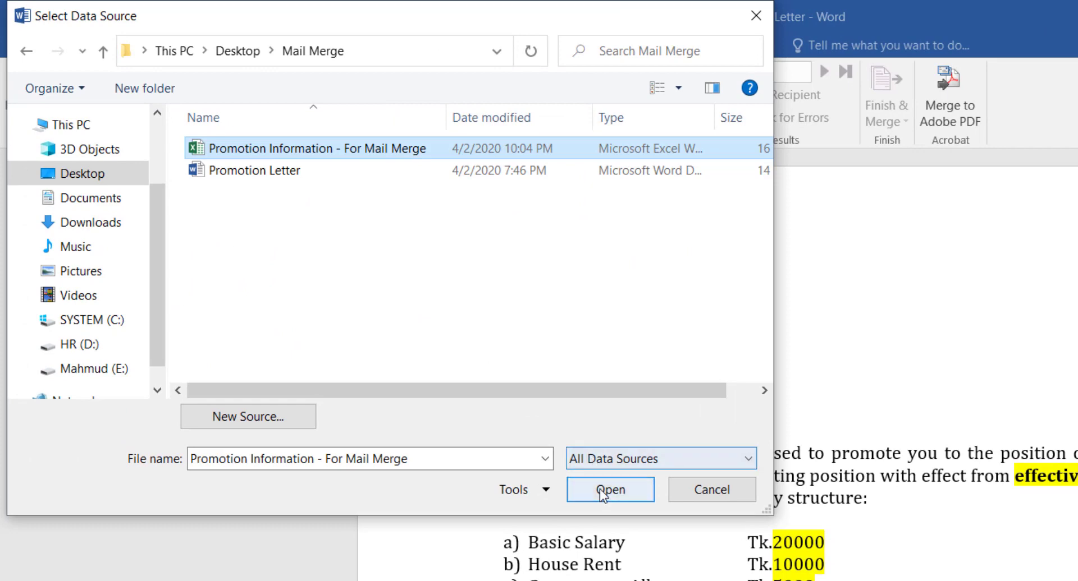
# - Open the 'Promotion Information - For Mail Merge' Excel file as the recipient list
pyautogui.click(607, 489)
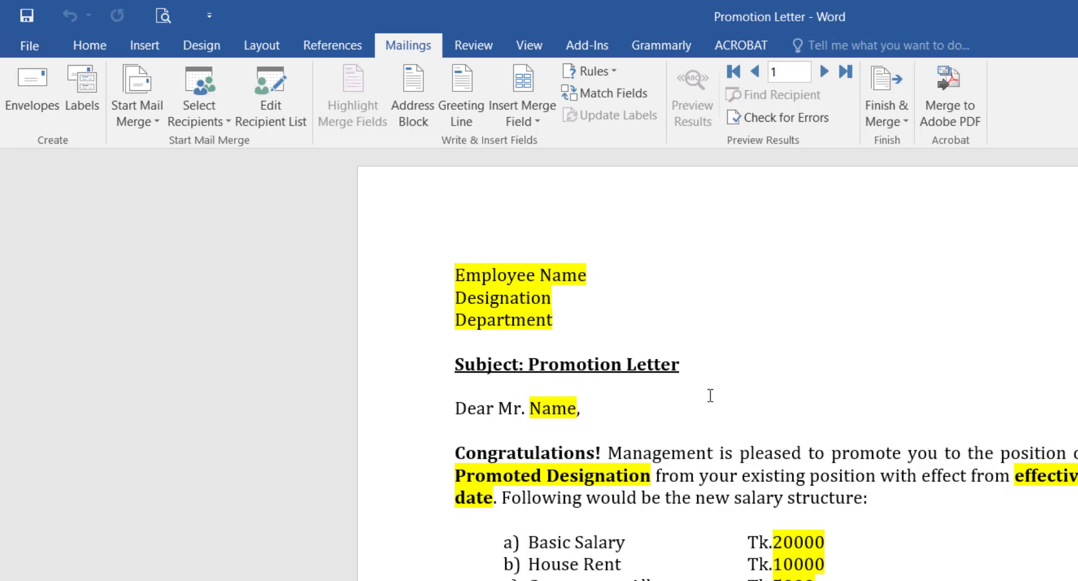
# - Replace the 'Employee Name' placeholder with the «Name» merge field
pyautogui.click(521, 103)
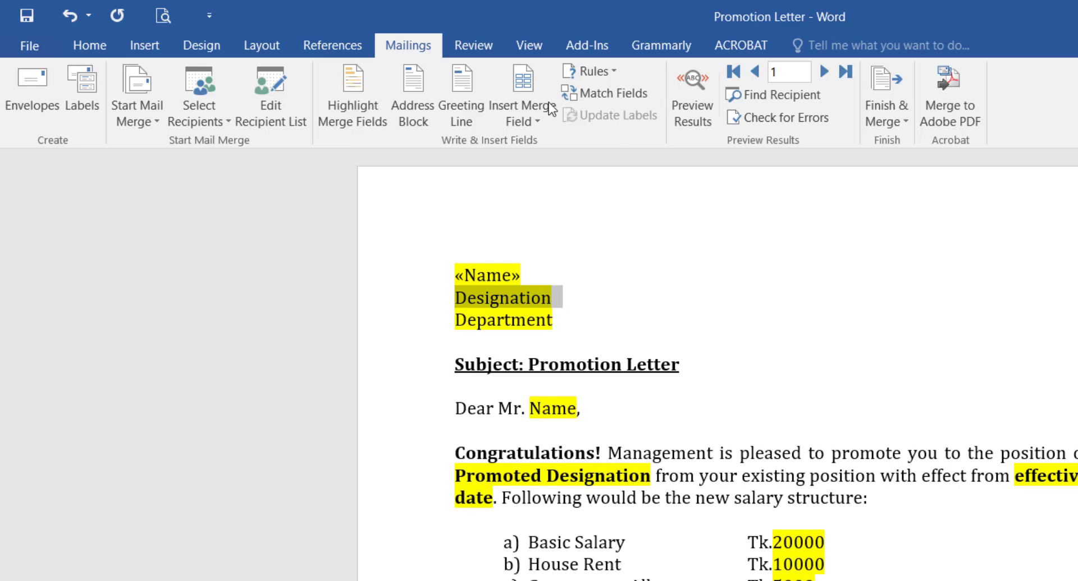